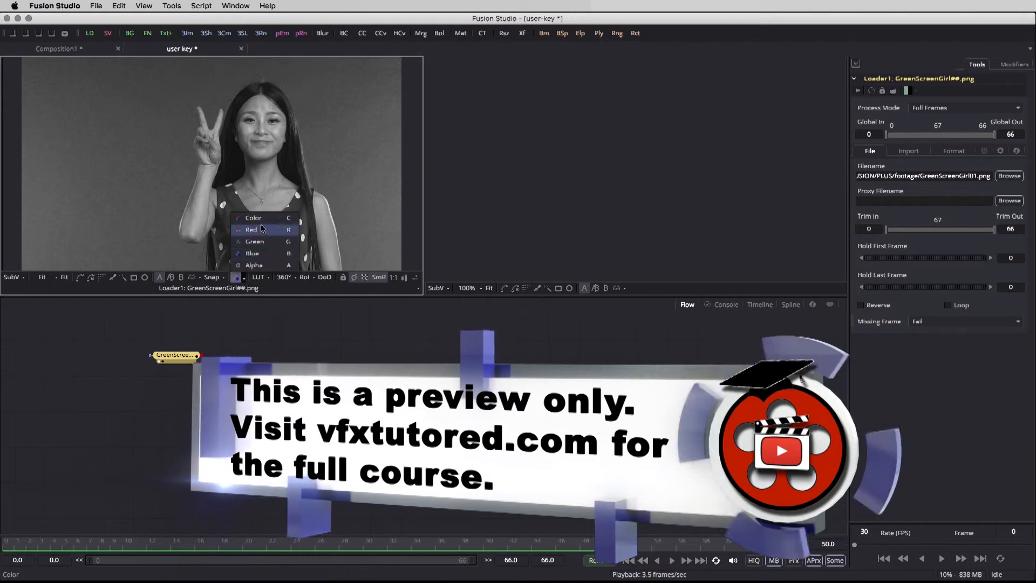
- Duplicate the RED channel node and rename the first copy GREEN
{"action": "left_click", "coordinate": [251, 229]}
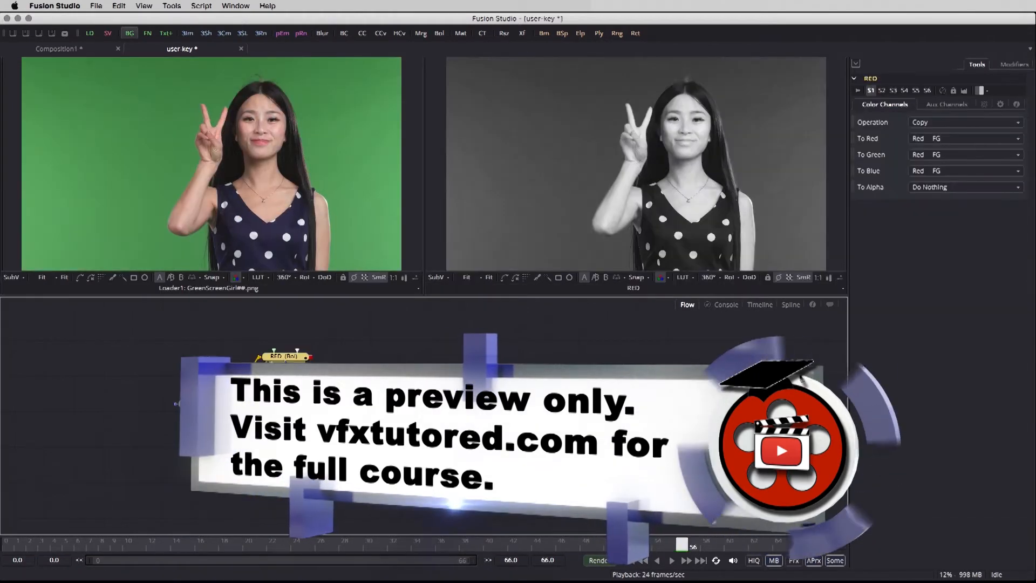
{"action": "left_click", "coordinate": [119, 5]}
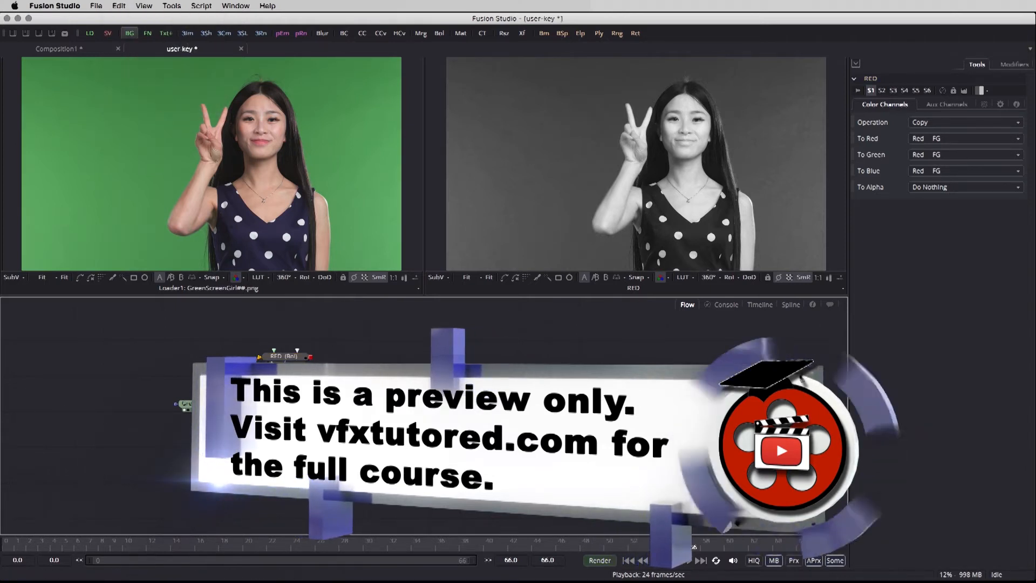
{"action": "left_click", "coordinate": [118, 5]}
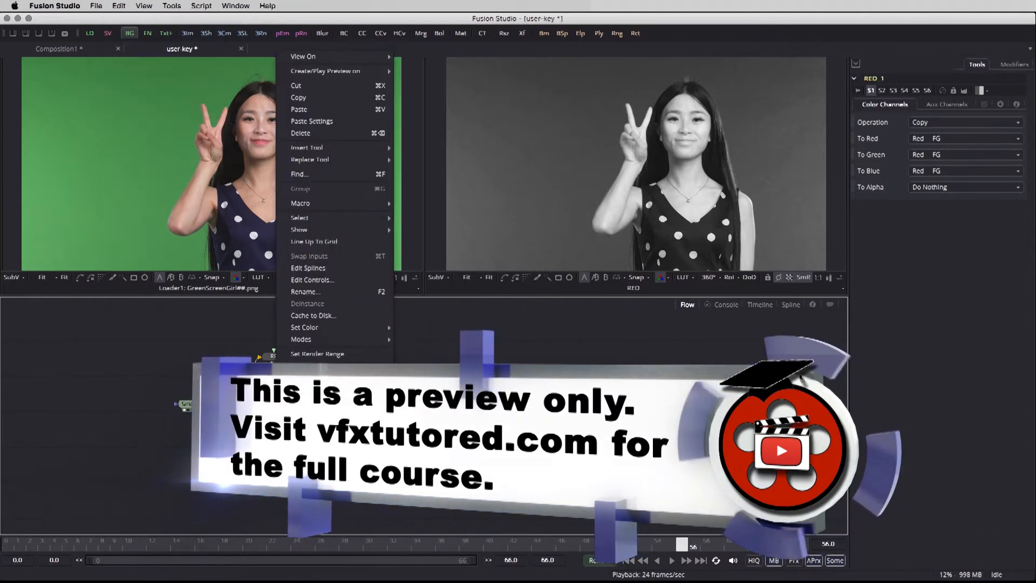
{"action": "left_click", "coordinate": [304, 291]}
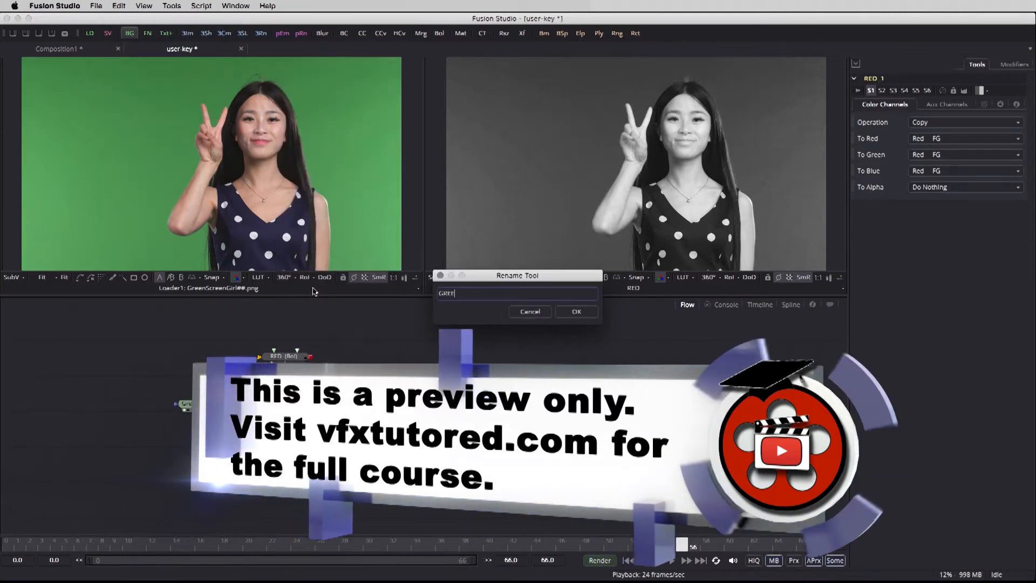
{"action": "left_click", "coordinate": [118, 7]}
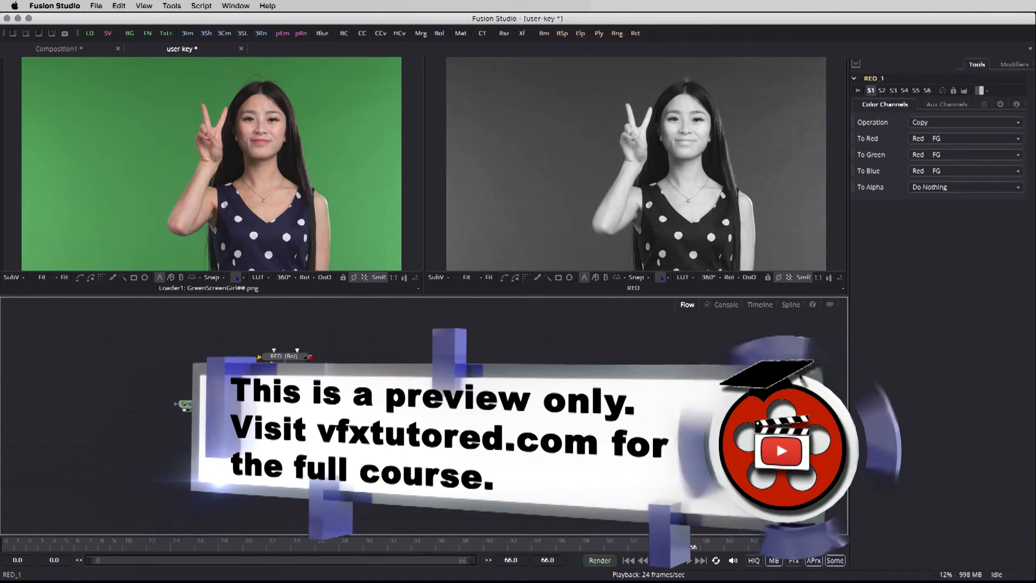
- Rename the second copy of the channel node to BLUE
{"action": "double_click", "coordinate": [277, 356]}
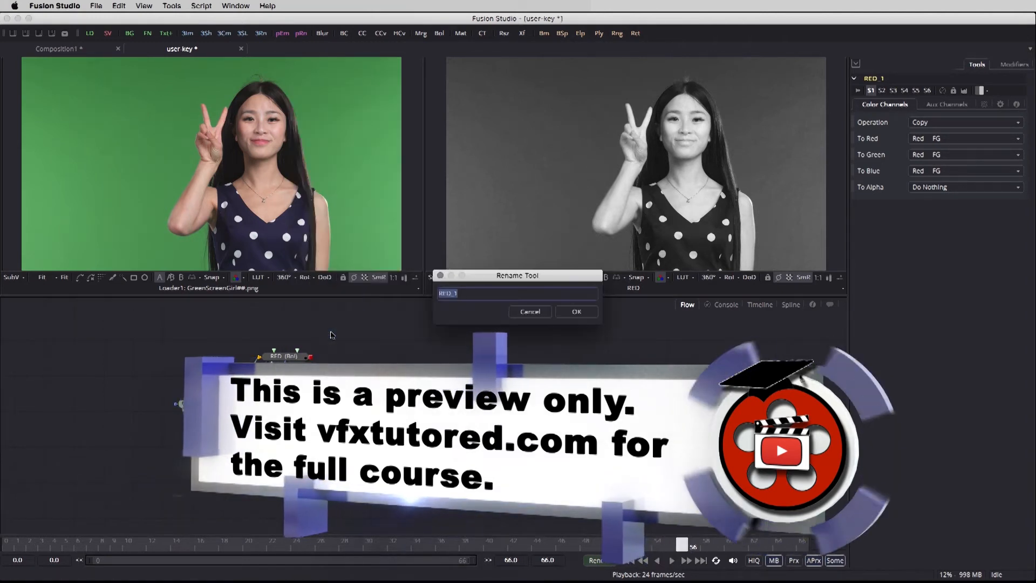
{"action": "type", "text": "BLUE"}
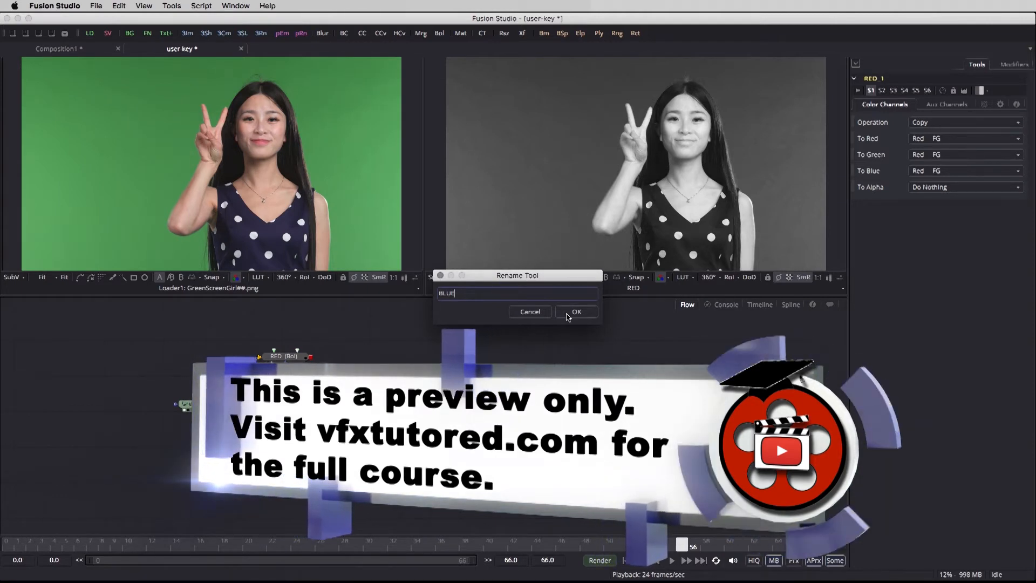
{"action": "left_click", "coordinate": [575, 311]}
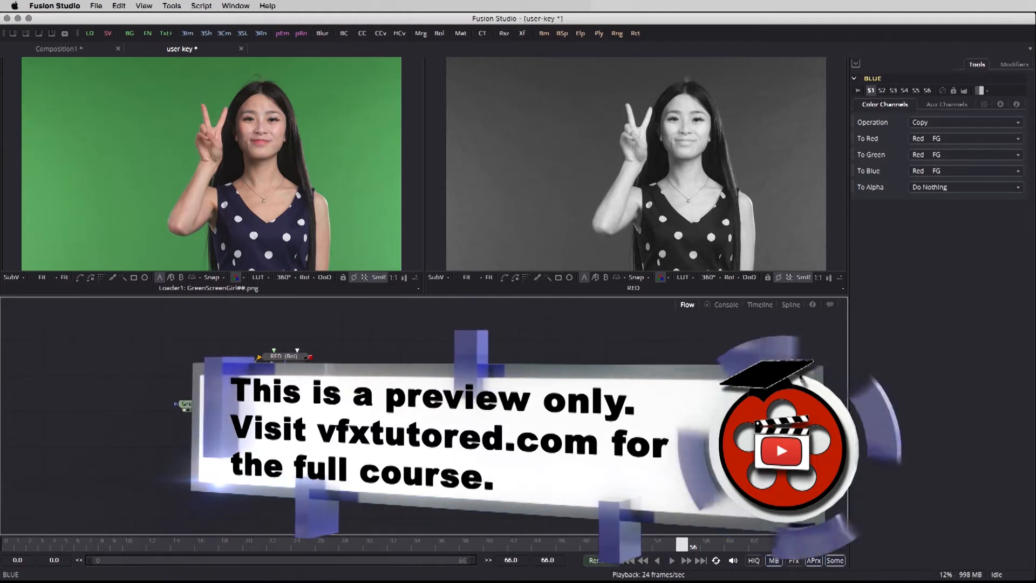
- Inspect the GREEN and RED nodes' channel sources, then view the Alpha = 1 - (Green - max(Blue, Red)) formula composition
{"action": "left_click", "coordinate": [192, 404]}
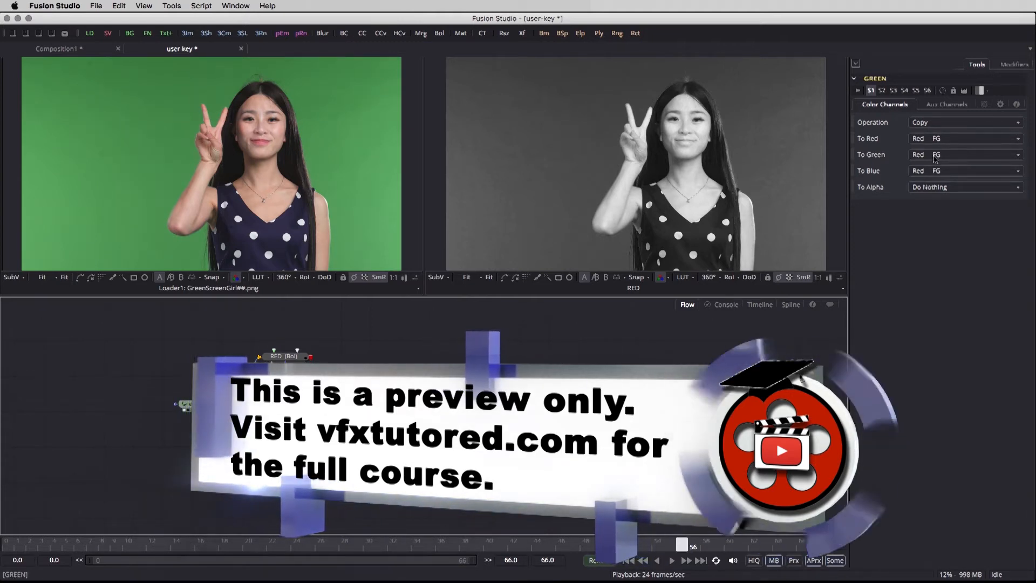
{"action": "left_click", "coordinate": [964, 154]}
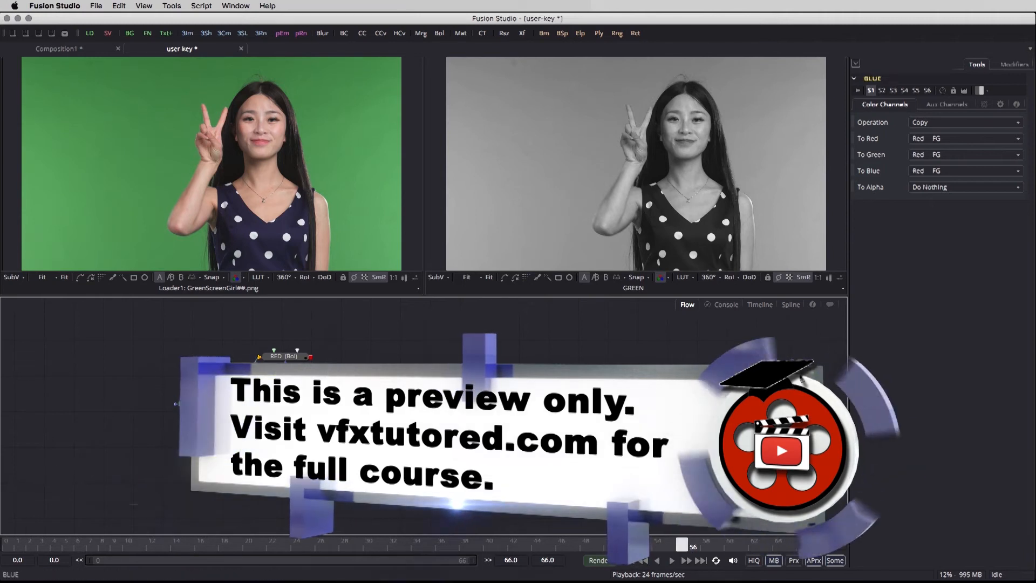
{"action": "left_click", "coordinate": [964, 139]}
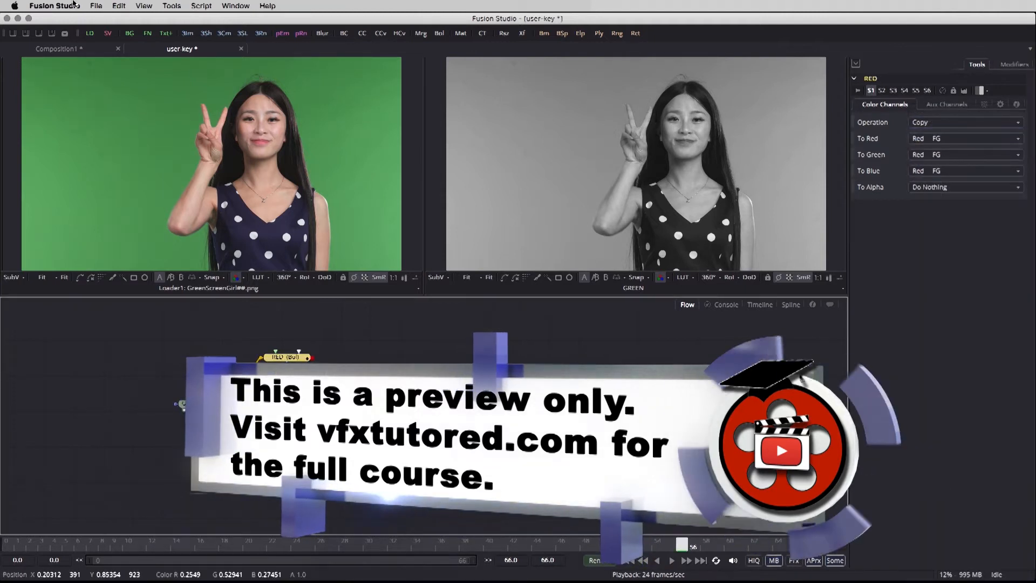
{"action": "left_click", "coordinate": [56, 49]}
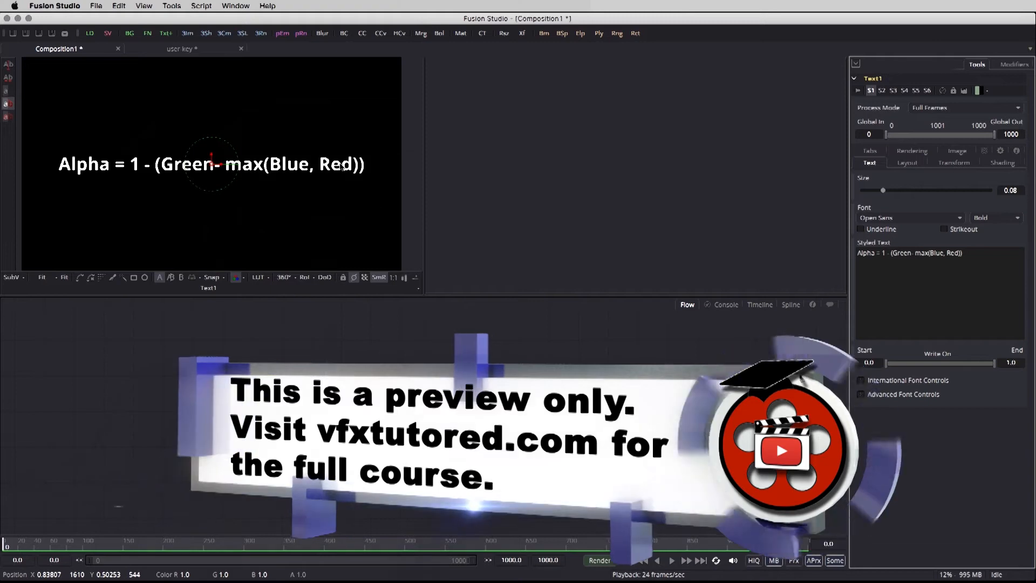
- Back in the key composition, rename the new channel booleans node MAXREDBLUE
{"action": "left_click", "coordinate": [181, 49]}
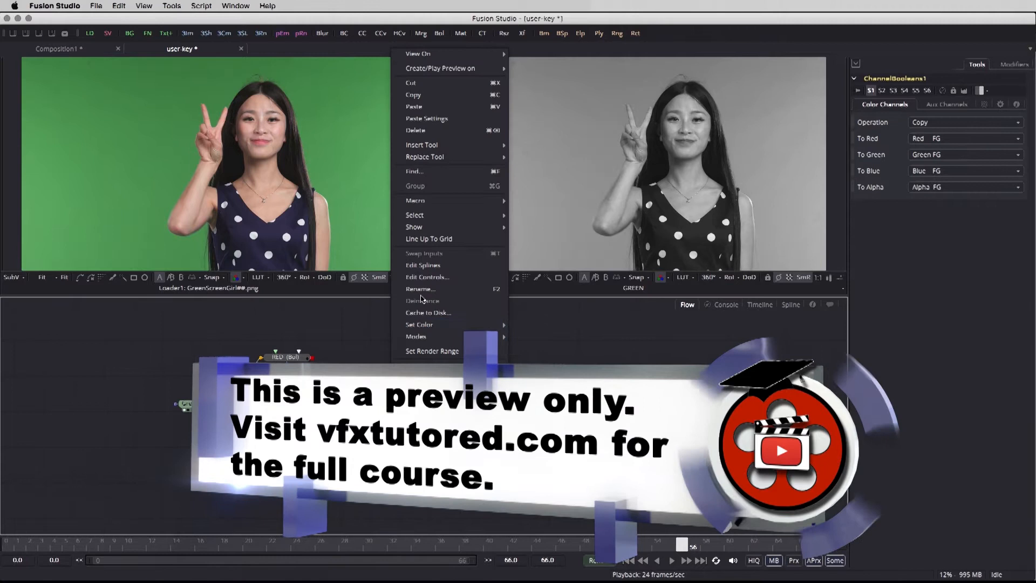
{"action": "left_click", "coordinate": [420, 289]}
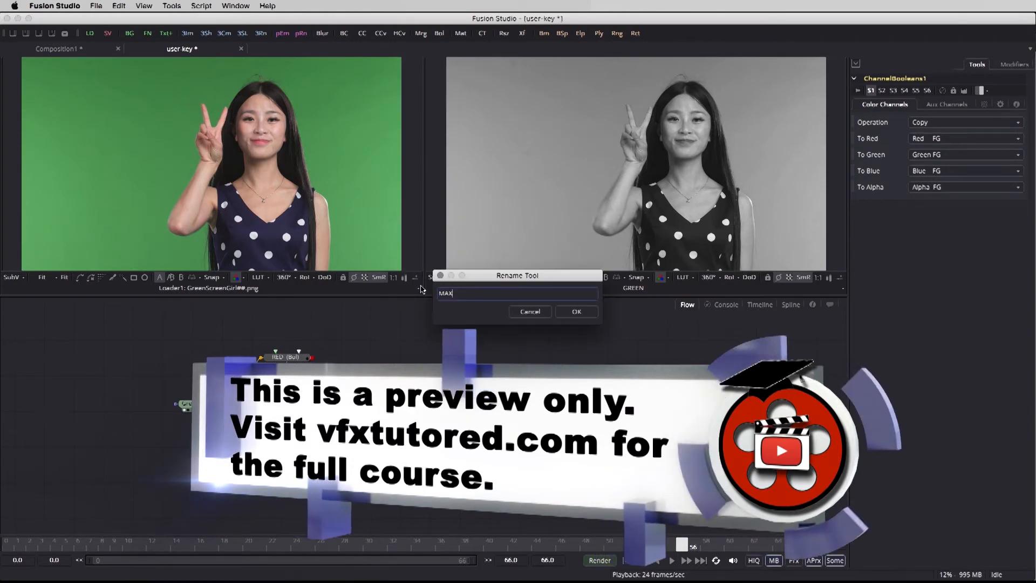
{"action": "type", "text": "REDBLUE"}
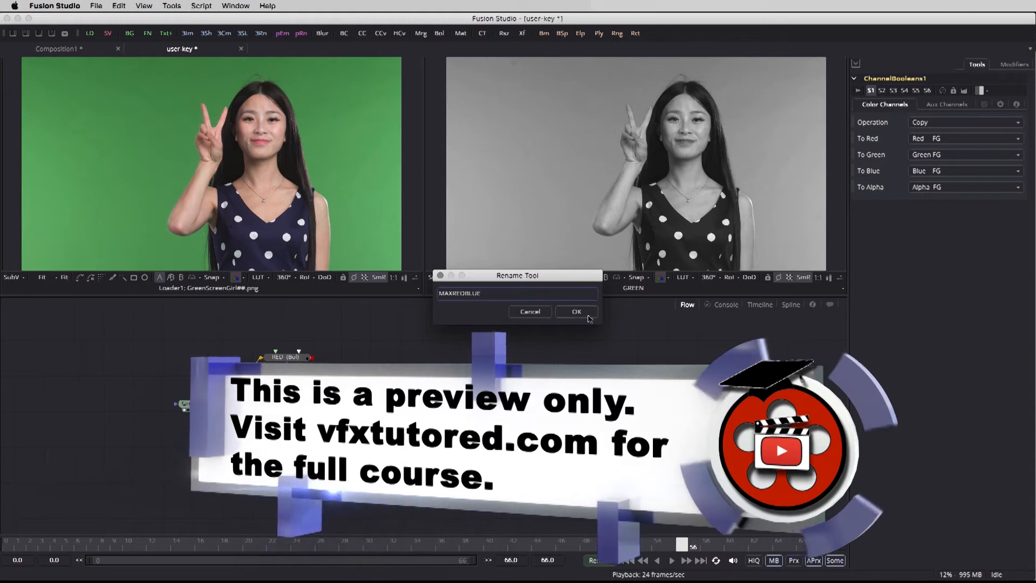
{"action": "left_click", "coordinate": [575, 311]}
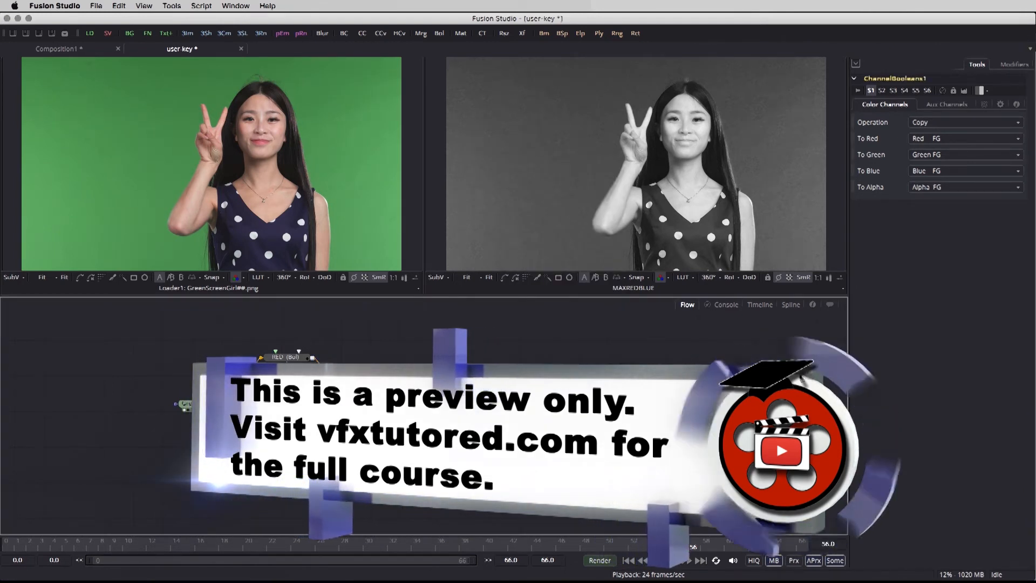
- Rename the fresh channel node SUBTRACTGREEN
{"action": "right_click", "coordinate": [287, 357]}
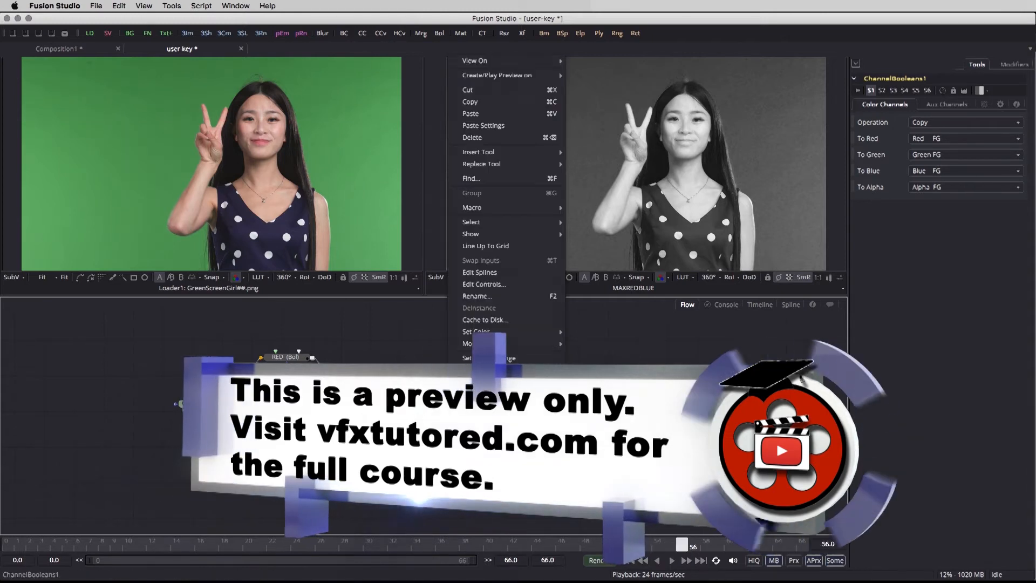
{"action": "left_click", "coordinate": [477, 295]}
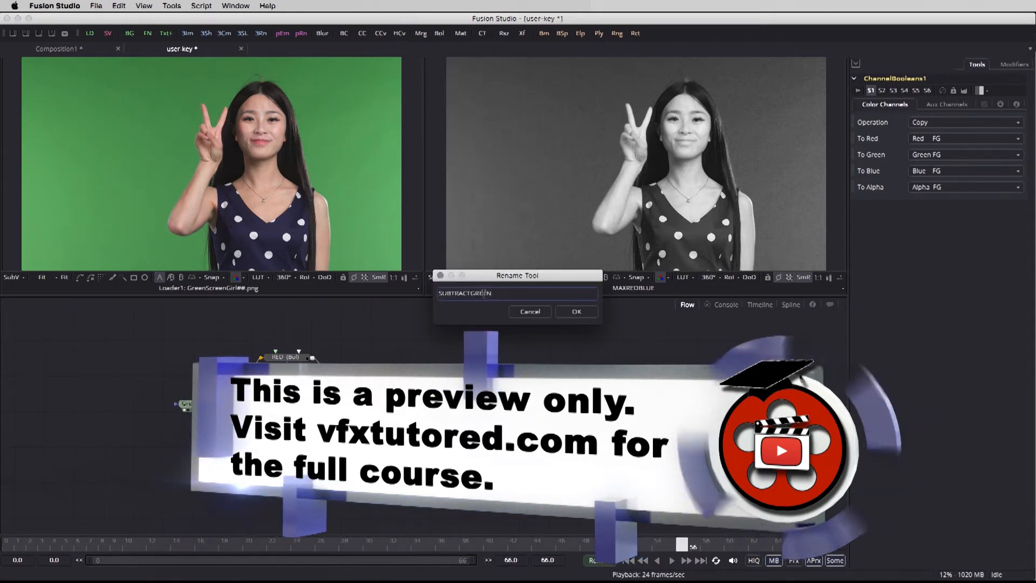
{"action": "left_click", "coordinate": [575, 311]}
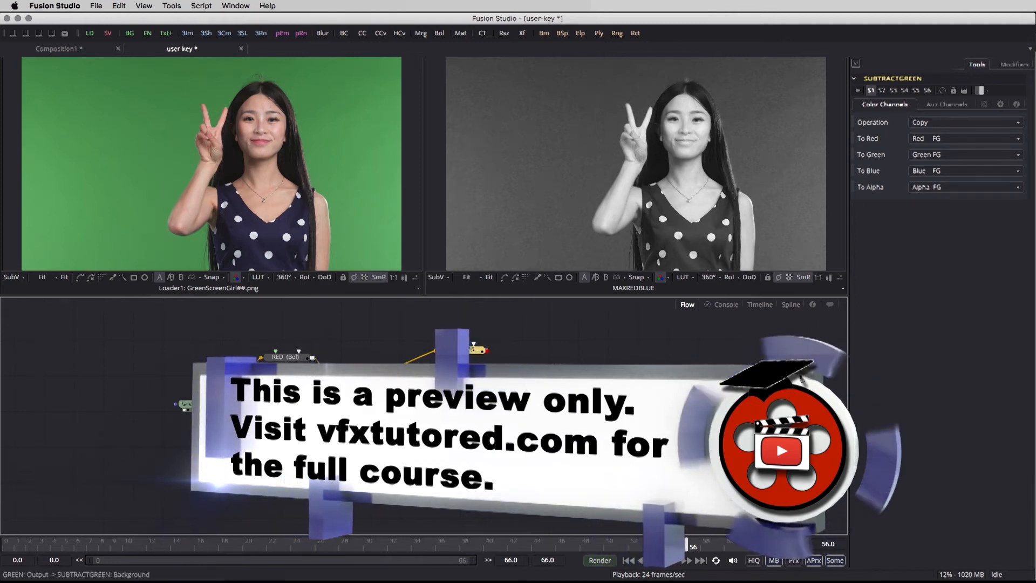
- Set SUBTRACTGREEN's operation to Subtract, producing a dark silhouette of the woman
{"action": "left_click", "coordinate": [452, 350]}
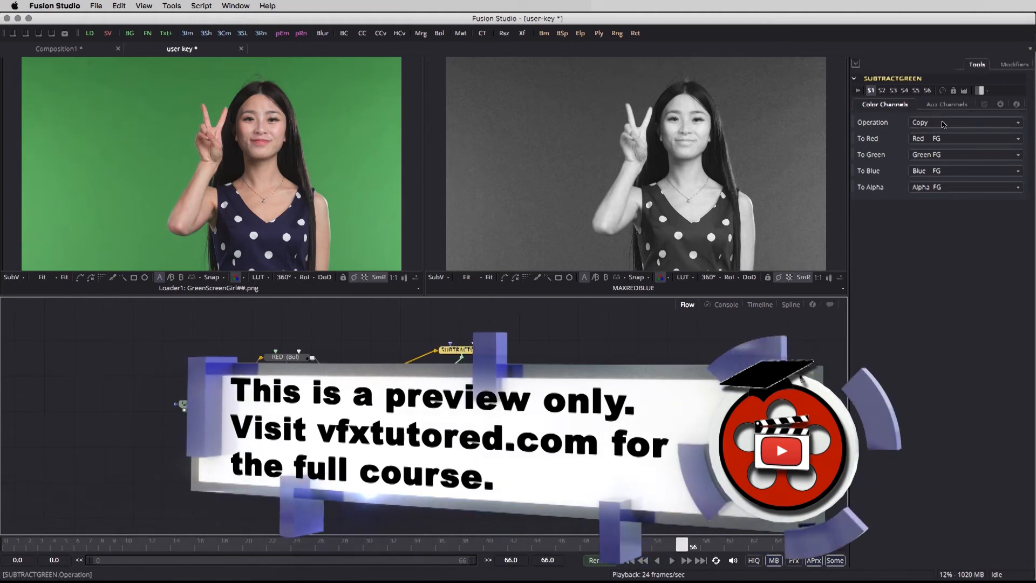
{"action": "left_click", "coordinate": [964, 122]}
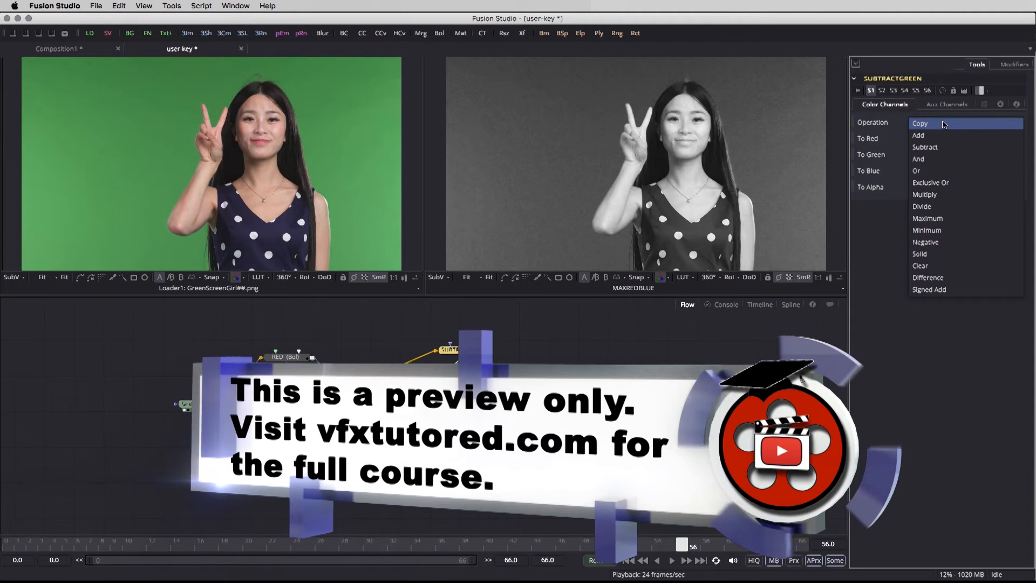
{"action": "mouse_move", "coordinate": [928, 218]}
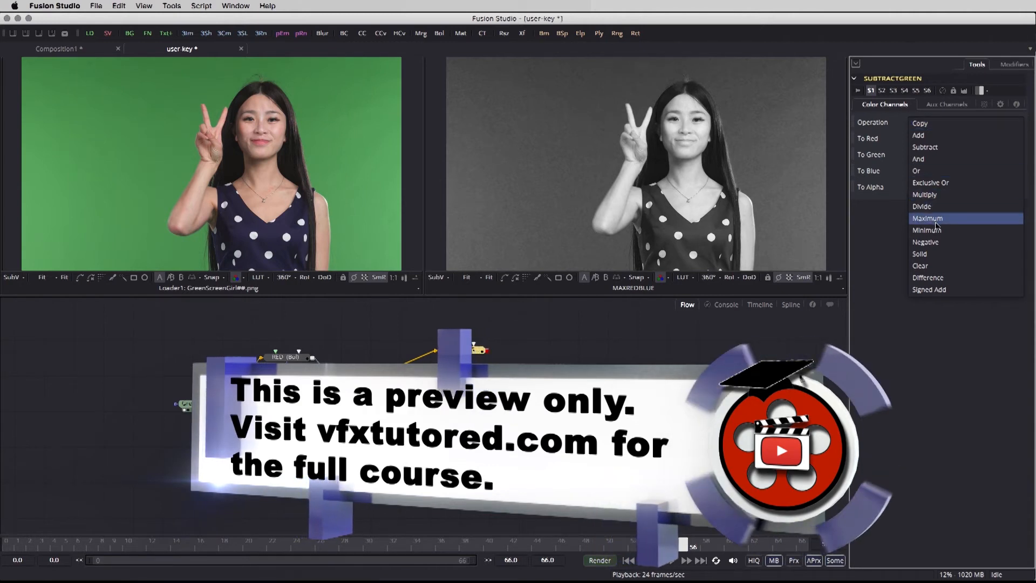
{"action": "left_click", "coordinate": [924, 147]}
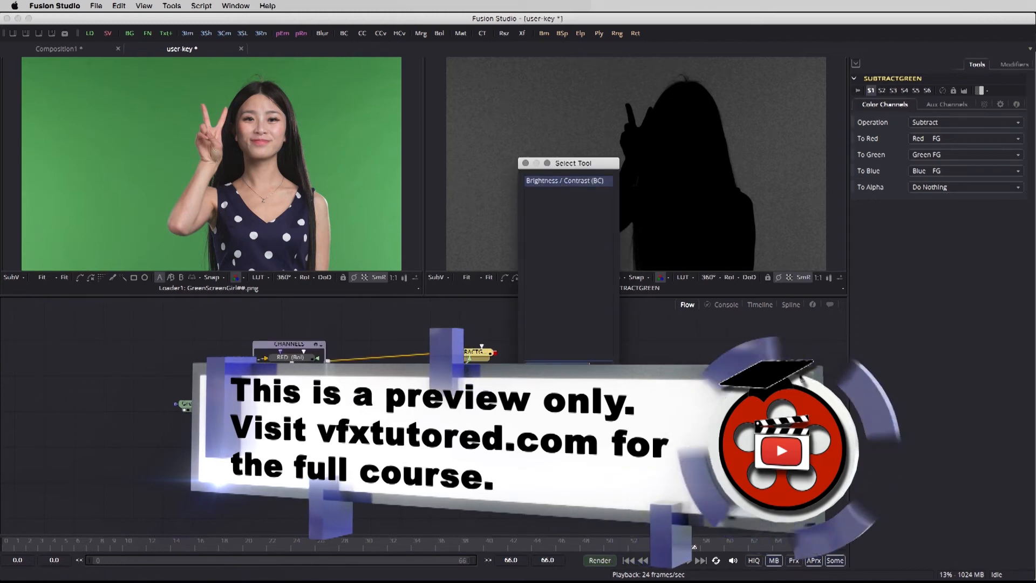
- Add a Brightness/Contrast node after SUBTRACTGREEN clipping the matte to black on white, viewed at 100%
{"action": "left_click", "coordinate": [564, 180]}
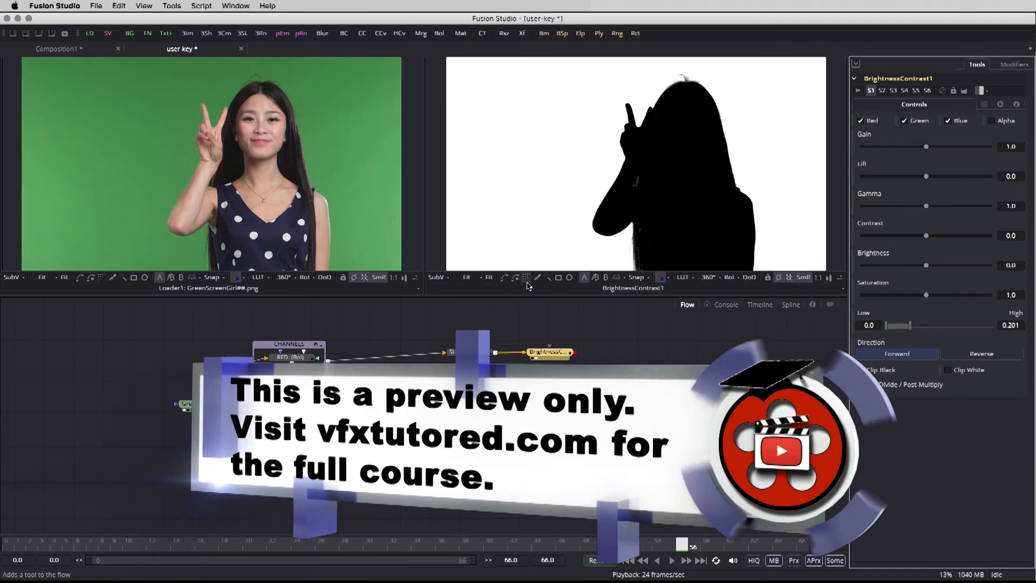
{"action": "left_click", "coordinate": [468, 278]}
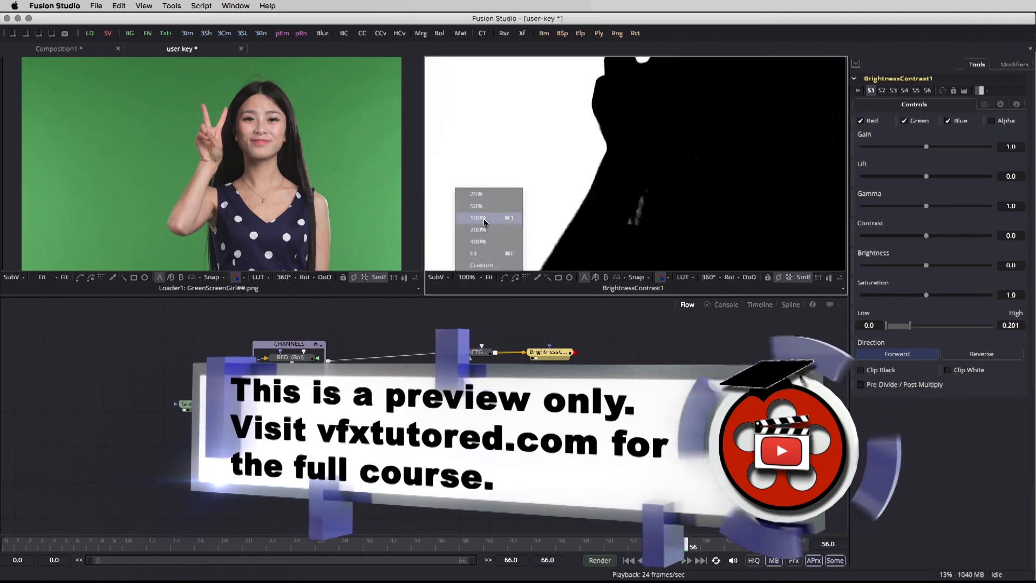
{"action": "left_click", "coordinate": [477, 218]}
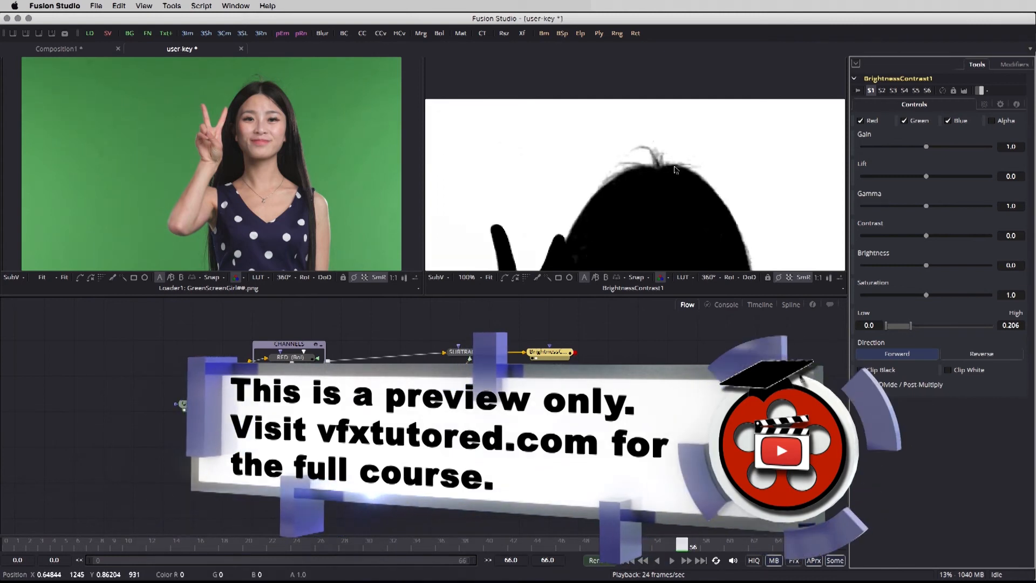
{"action": "mouse_move", "coordinate": [639, 227]}
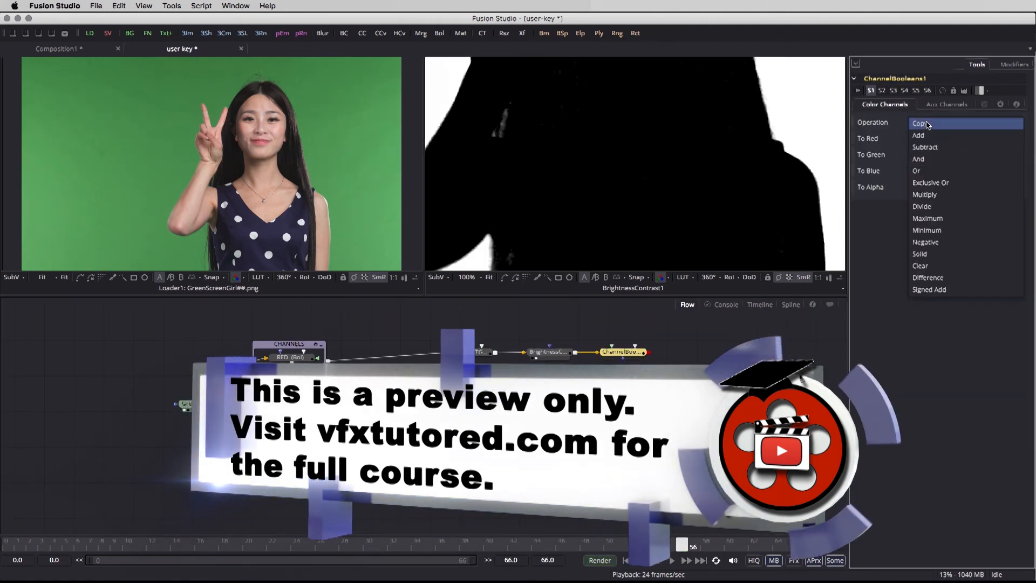
{"action": "mouse_move", "coordinate": [919, 266]}
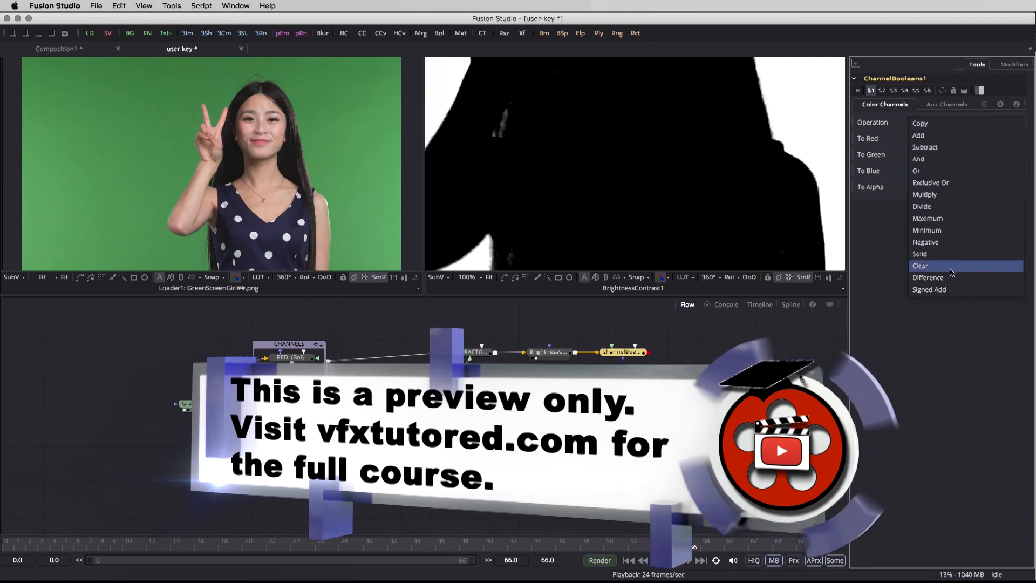
- Set the new channel node to Negative with To Alpha on Do Nothing, giving a white silhouette on black
{"action": "left_click", "coordinate": [926, 242]}
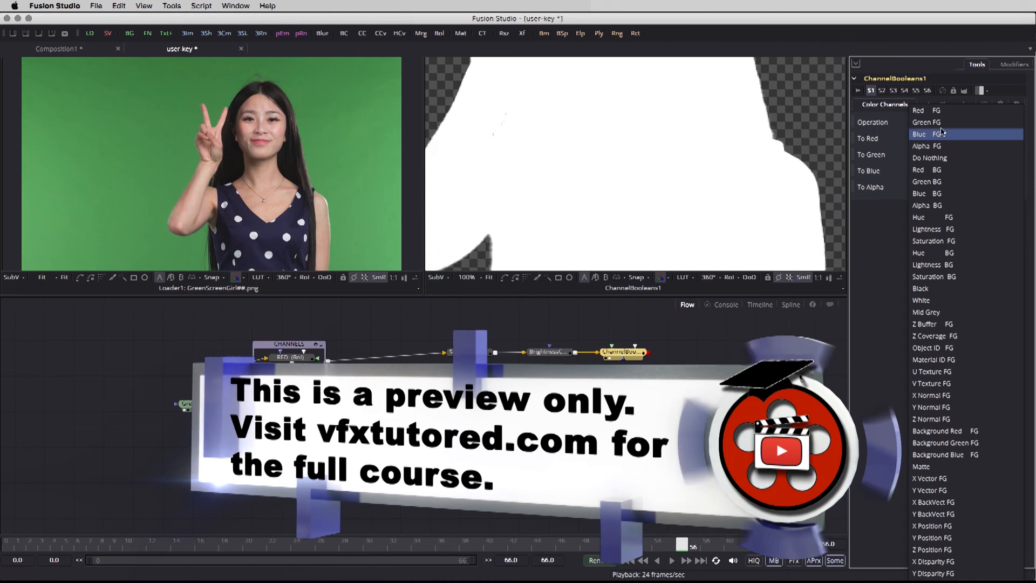
{"action": "left_click", "coordinate": [922, 133]}
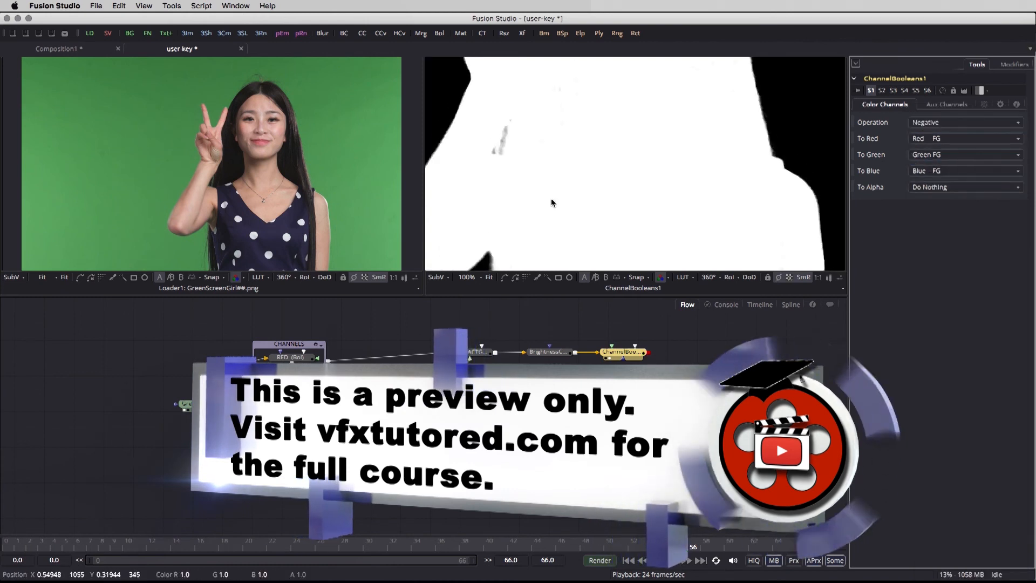